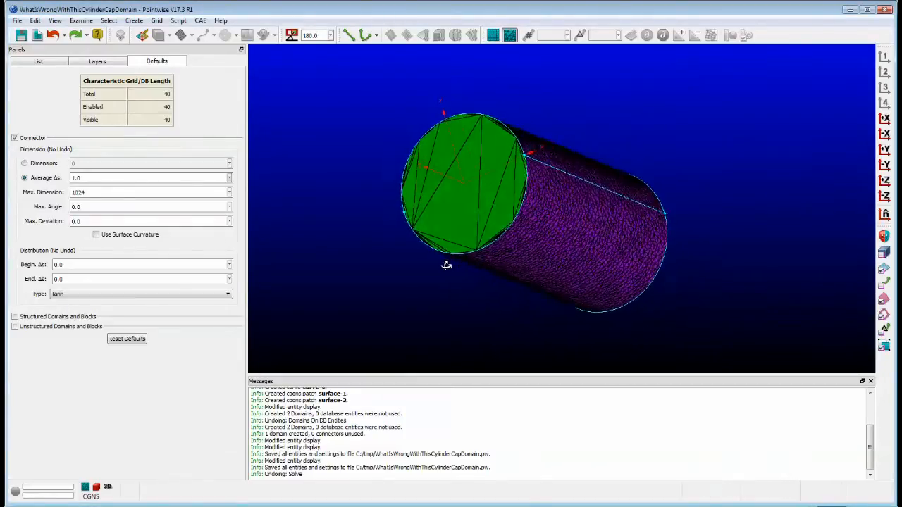
Select the cylinder's end cap domain while orbiting the view around the mesh
{"action": "left_click_drag", "start_coordinate": [446, 265], "coordinate": [436, 274]}
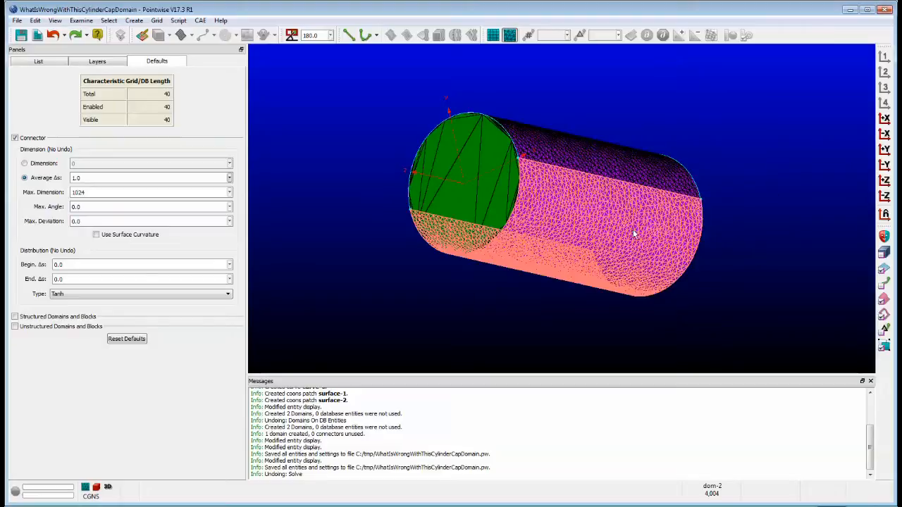
{"action": "left_click_drag", "start_coordinate": [634, 233], "coordinate": [621, 175]}
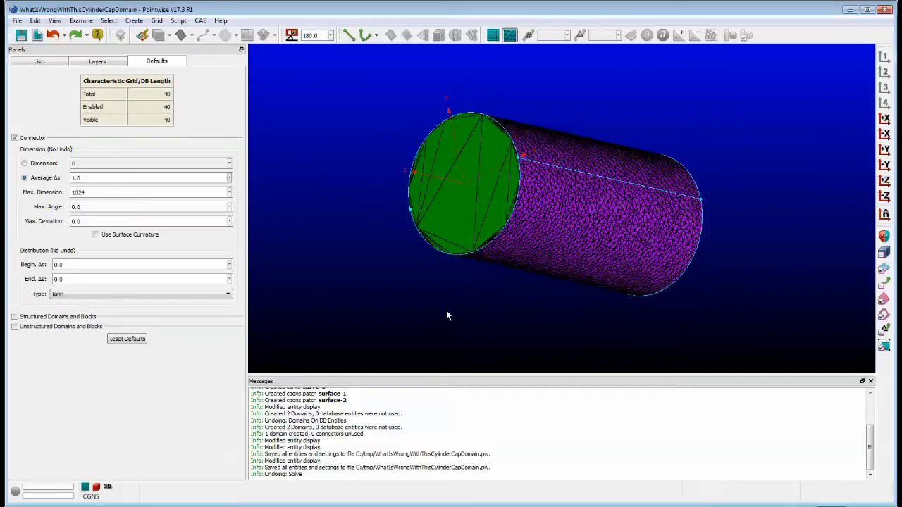
{"action": "left_click", "coordinate": [451, 186]}
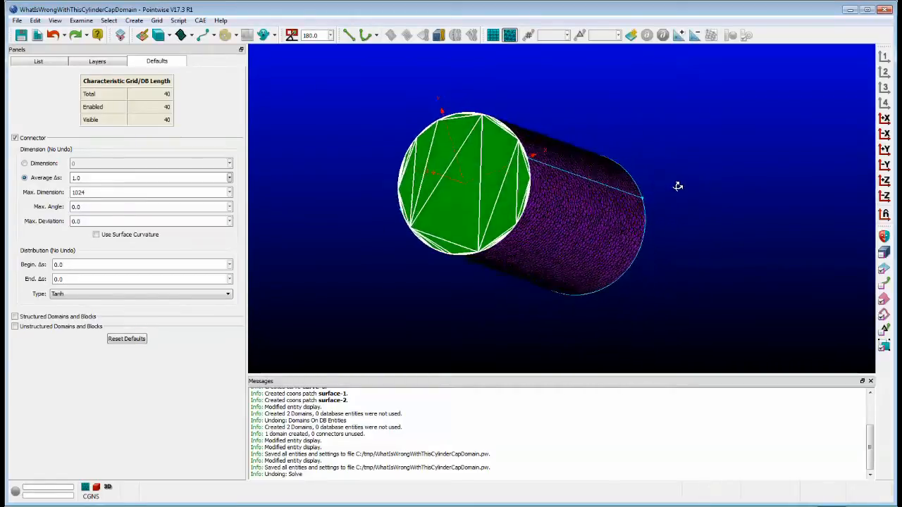
{"action": "left_click_drag", "start_coordinate": [678, 186], "coordinate": [635, 158]}
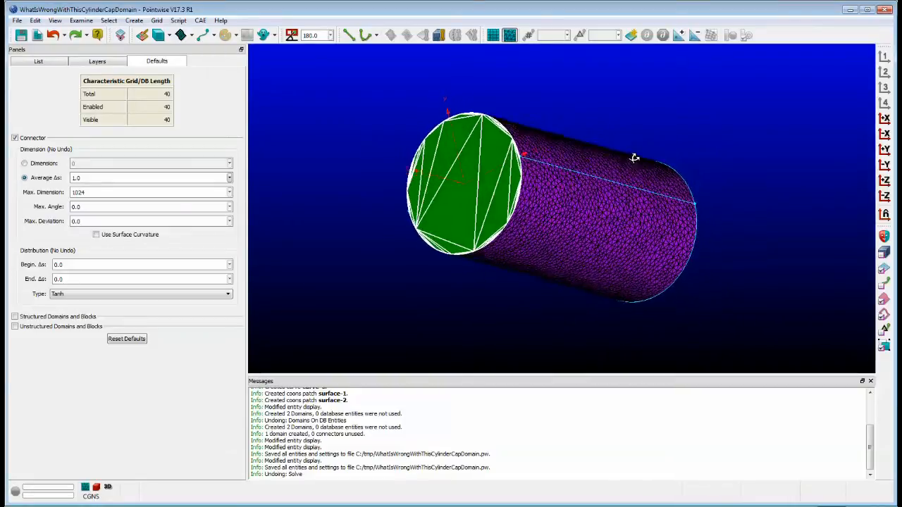
{"action": "left_click_drag", "start_coordinate": [634, 158], "coordinate": [386, 135]}
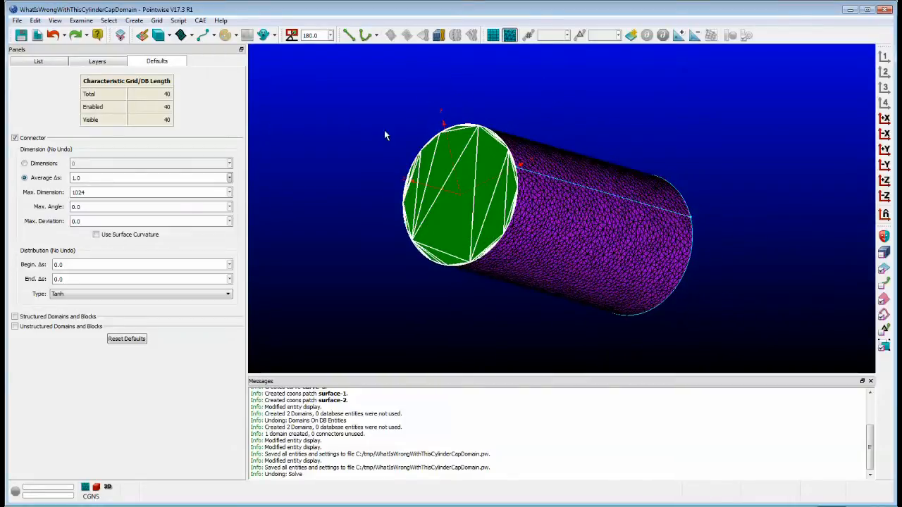
{"action": "mouse_move", "coordinate": [360, 143]}
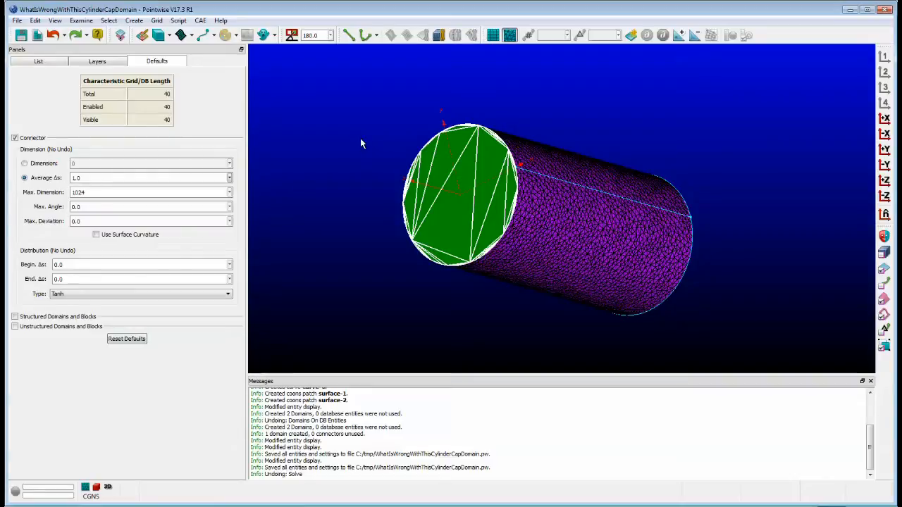
{"action": "mouse_move", "coordinate": [491, 106]}
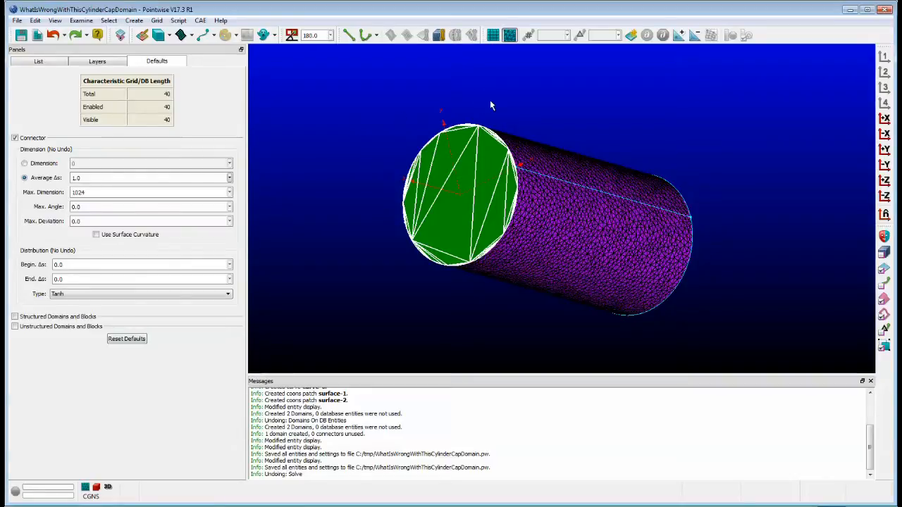
{"action": "mouse_move", "coordinate": [697, 104]}
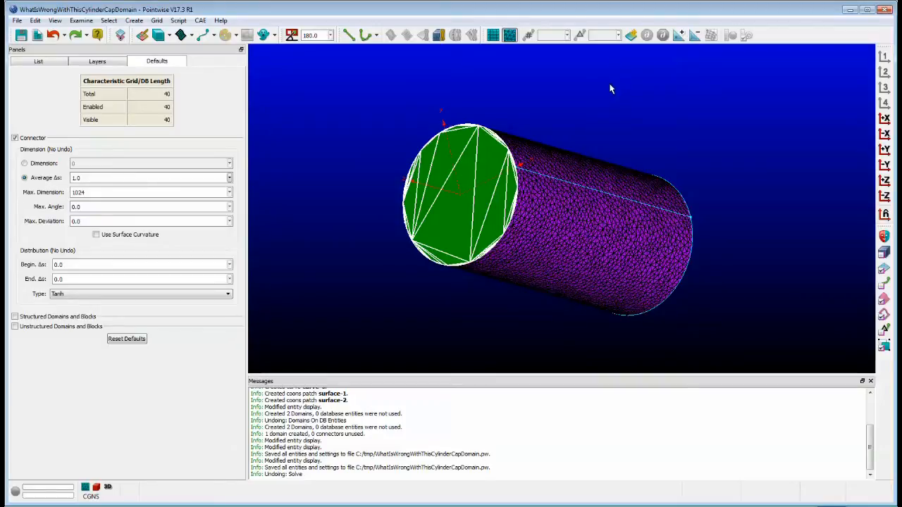
{"action": "mouse_move", "coordinate": [477, 72]}
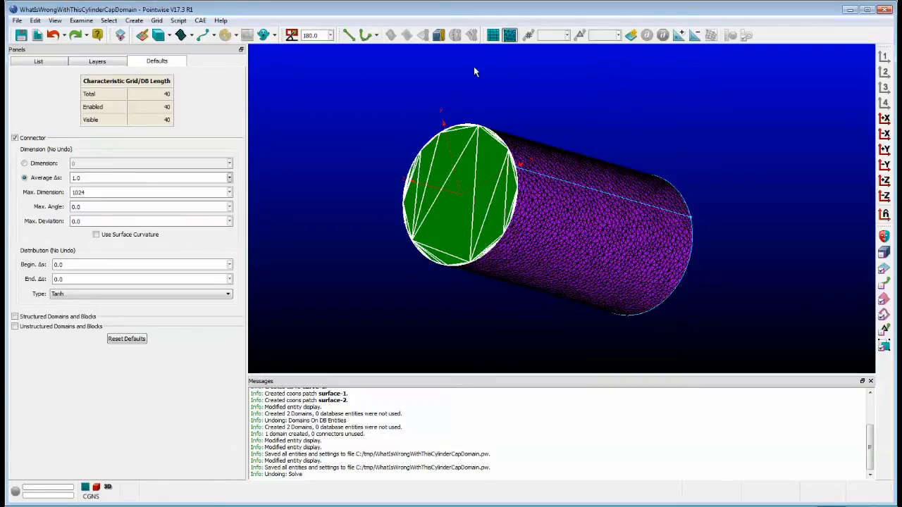
Start Grid > Solve on the selected end cap domain (65 points, 64 cells)
{"action": "left_click", "coordinate": [156, 20]}
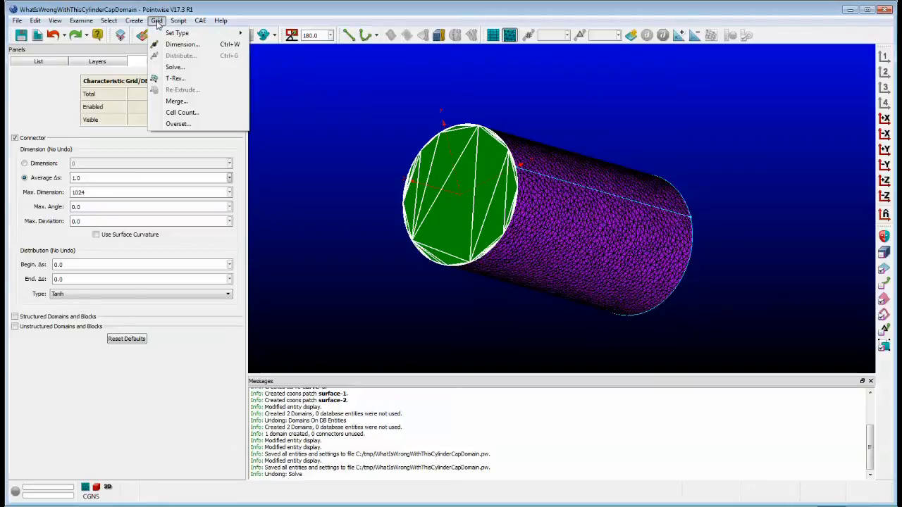
{"action": "left_click", "coordinate": [174, 68]}
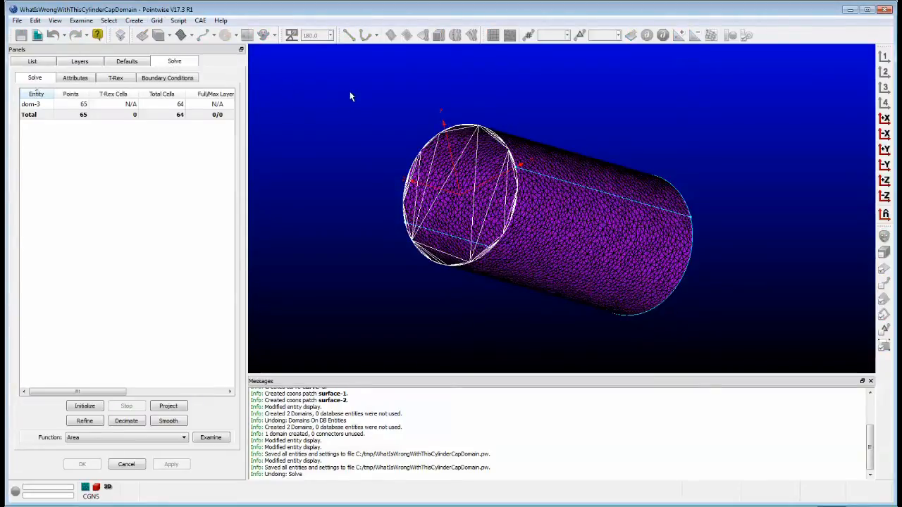
Set the cap's Surface Shape to Free and re-initialize it into a dense triangle mesh
{"action": "left_click", "coordinate": [75, 77]}
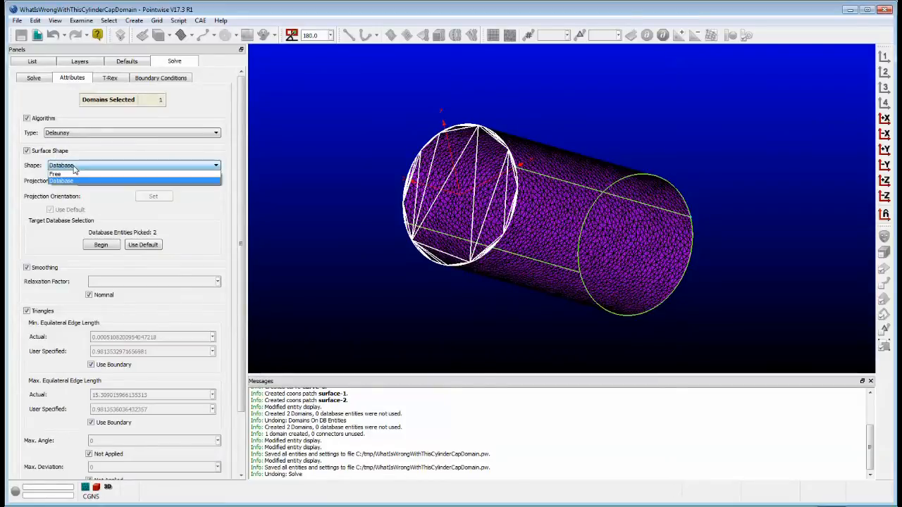
{"action": "left_click", "coordinate": [55, 175]}
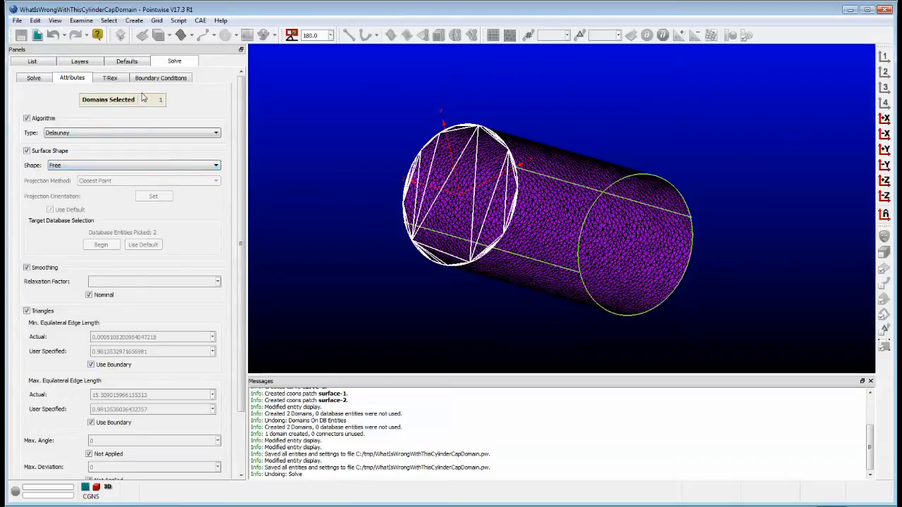
{"action": "left_click", "coordinate": [34, 78]}
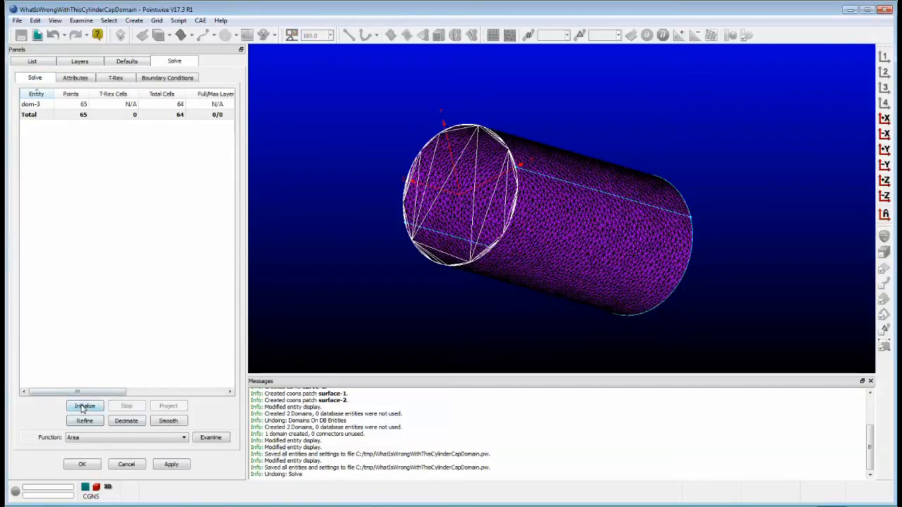
{"action": "left_click", "coordinate": [157, 61]}
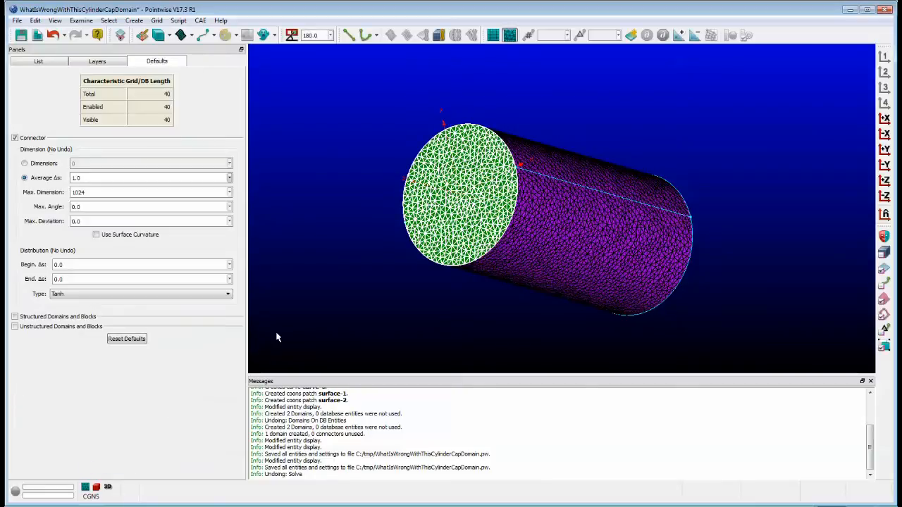